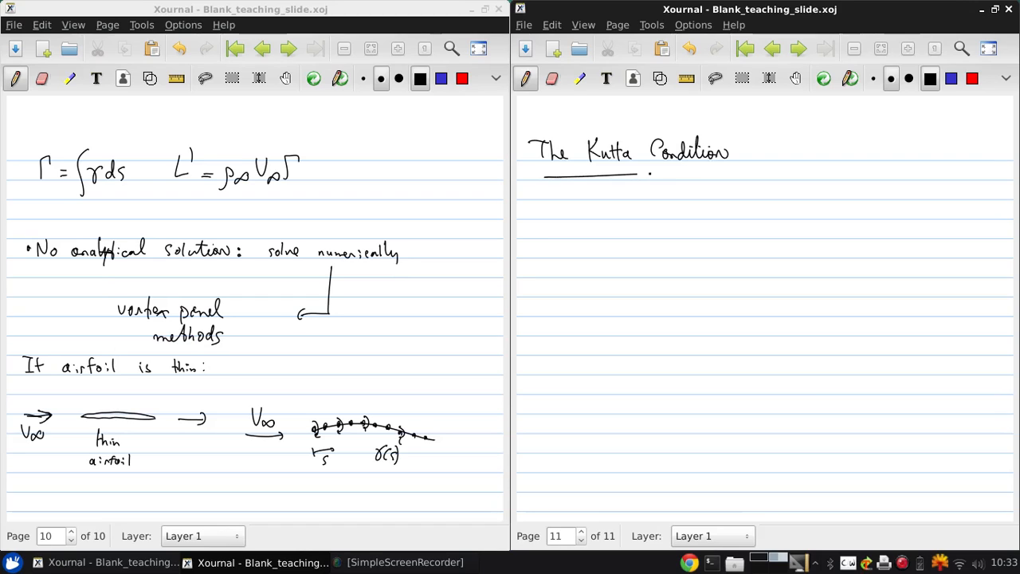
Step: Underline the title 'The Kutta Condition' and start the note '→ only one Γ'
left_click_drag(638, 174, 737, 174)
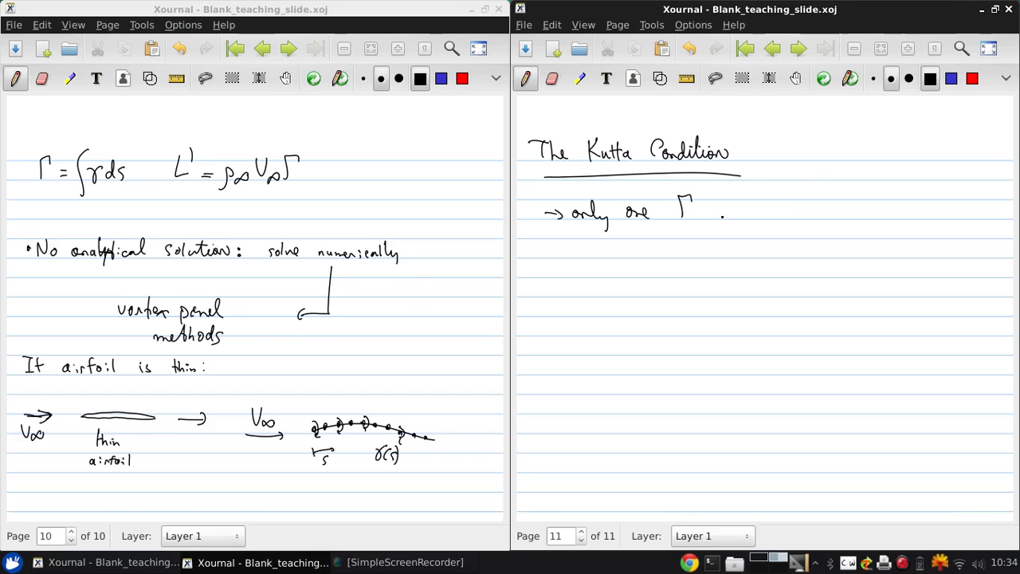
Step: Finish the first note with 'physically correct.'
left_click_drag(726, 219, 759, 211)
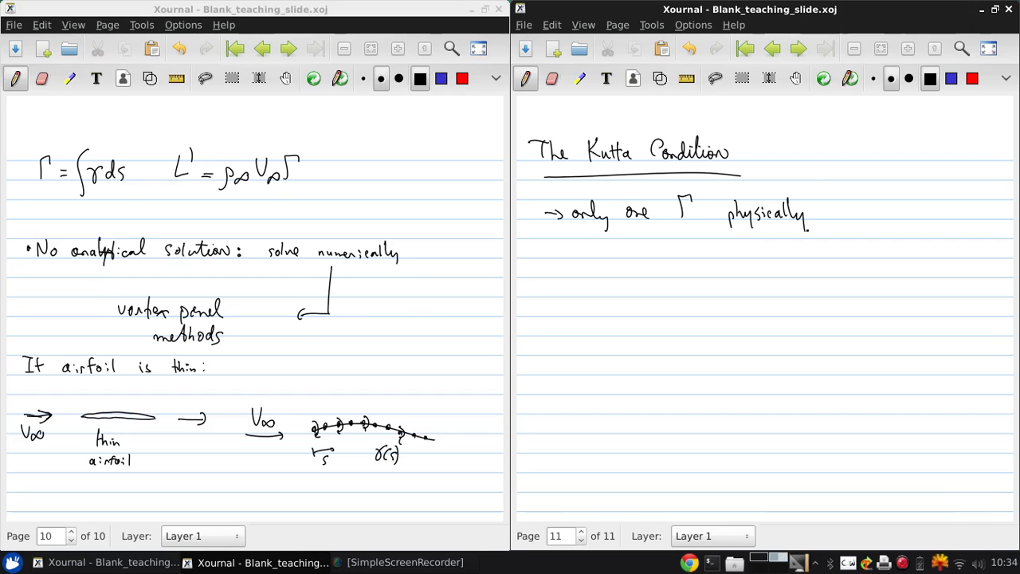
left_click_drag(813, 213, 872, 214)
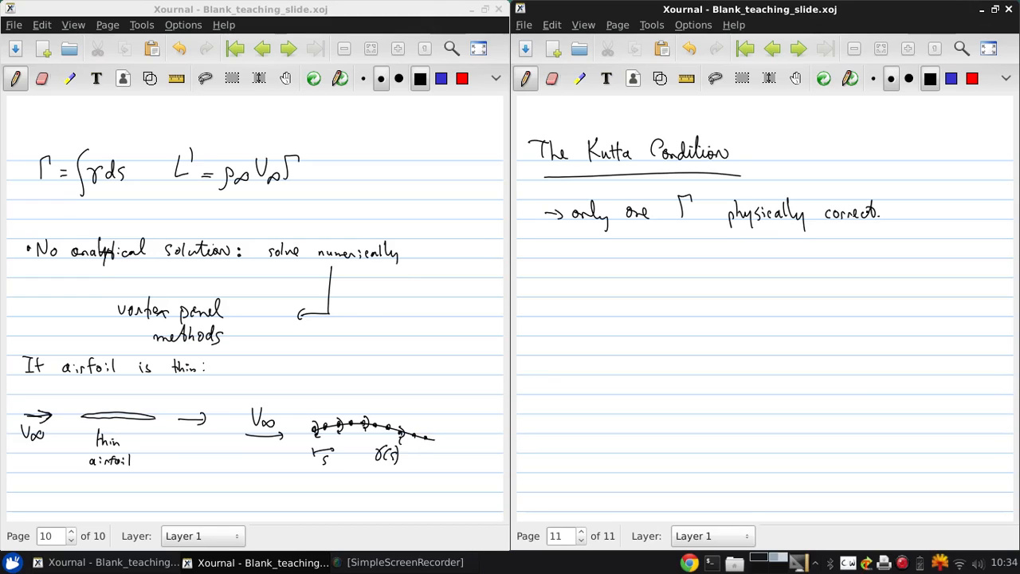
Step: Write the second note '→ Need an additional condition to fix Γ'
left_click_drag(544, 252, 566, 252)
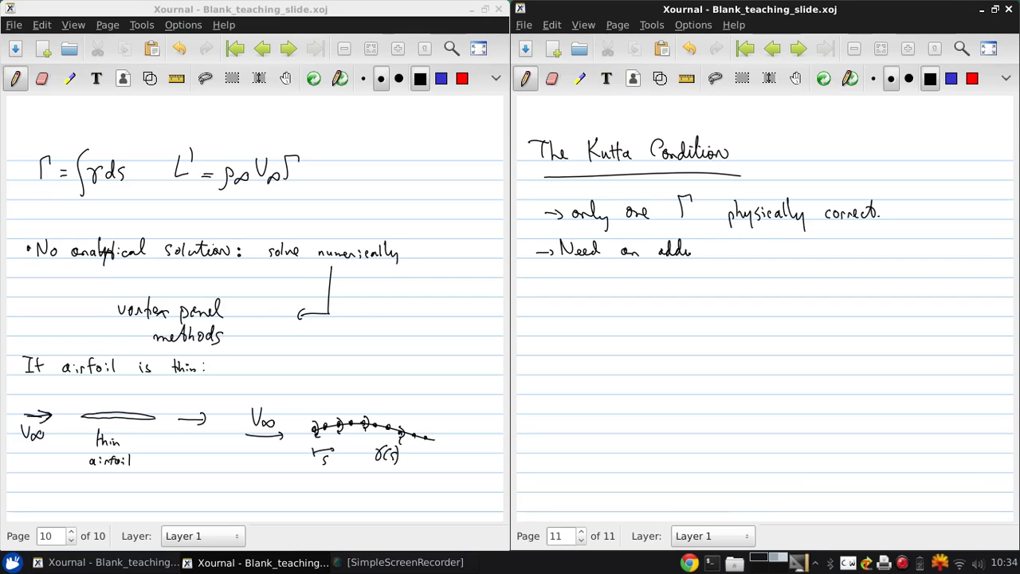
type("additional")
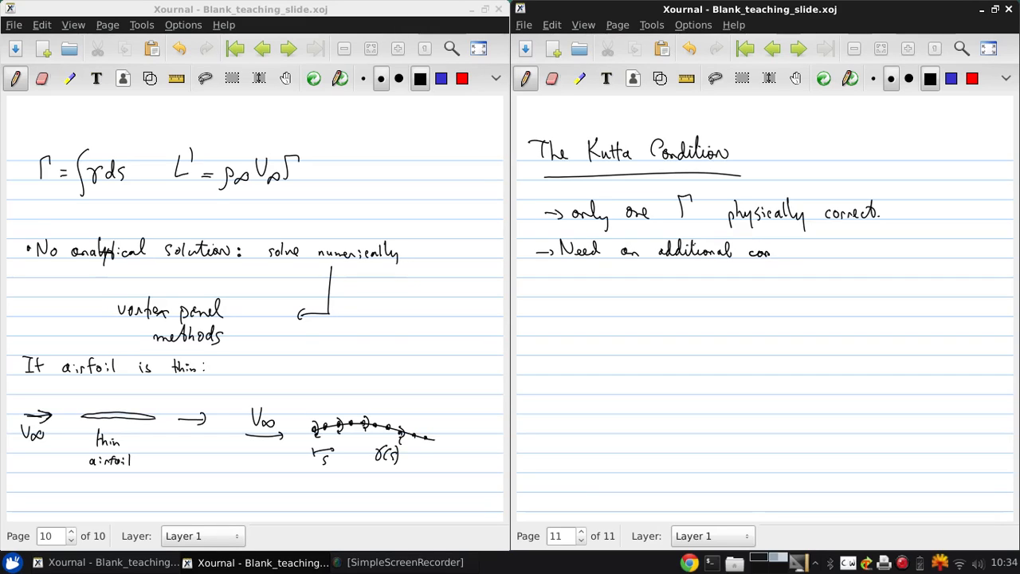
type("condition t.")
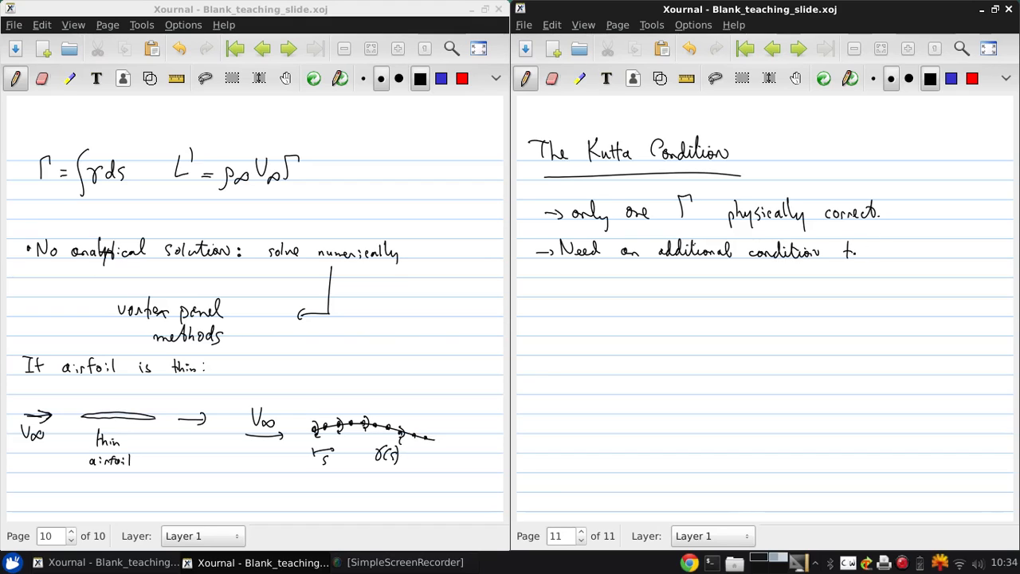
type("to fix Γ")
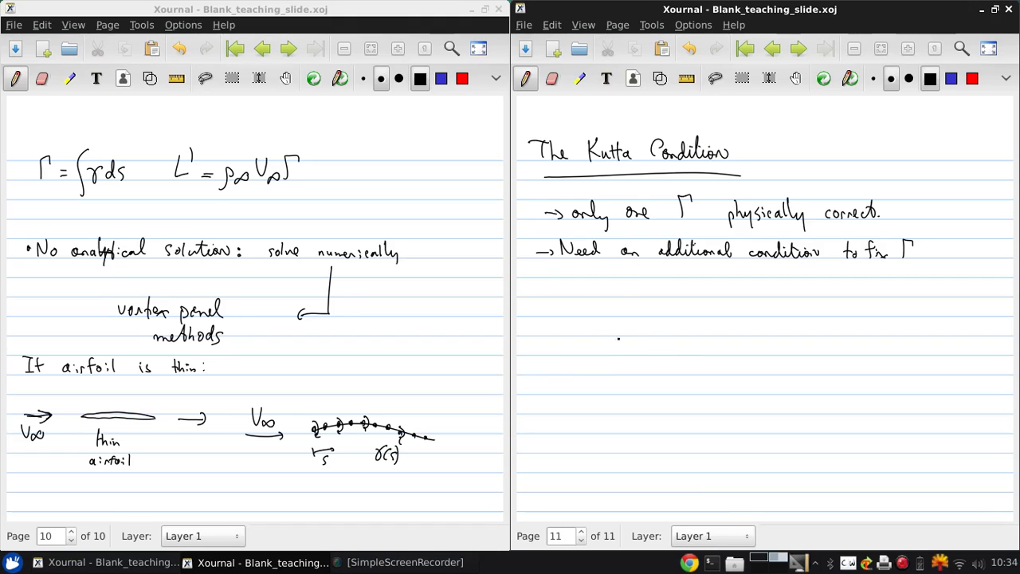
Step: Sketch two airfoil outlines side by side and fill both with diagonal hatching
left_click_drag(655, 352, 711, 369)
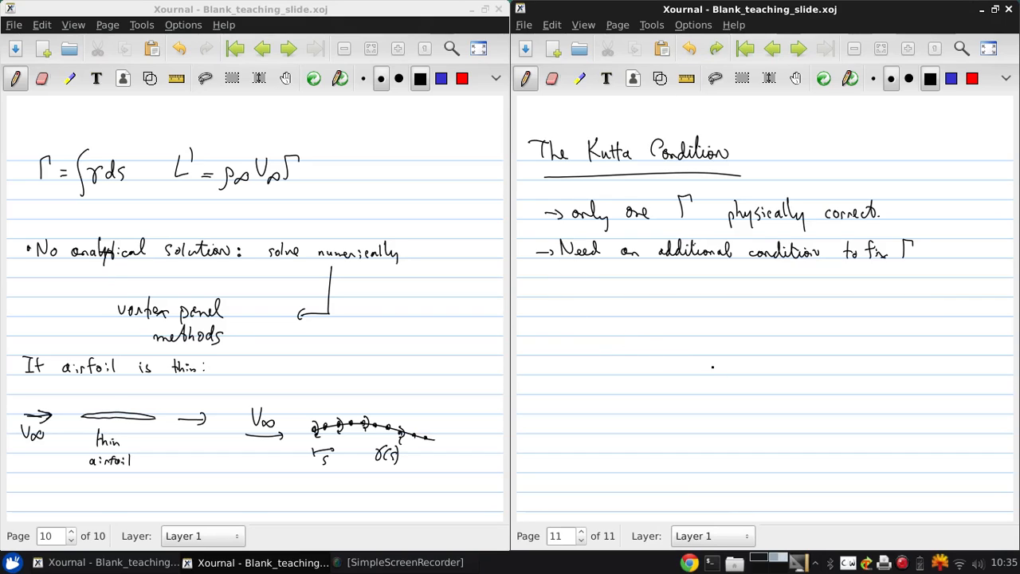
left_click_drag(566, 310, 713, 366)
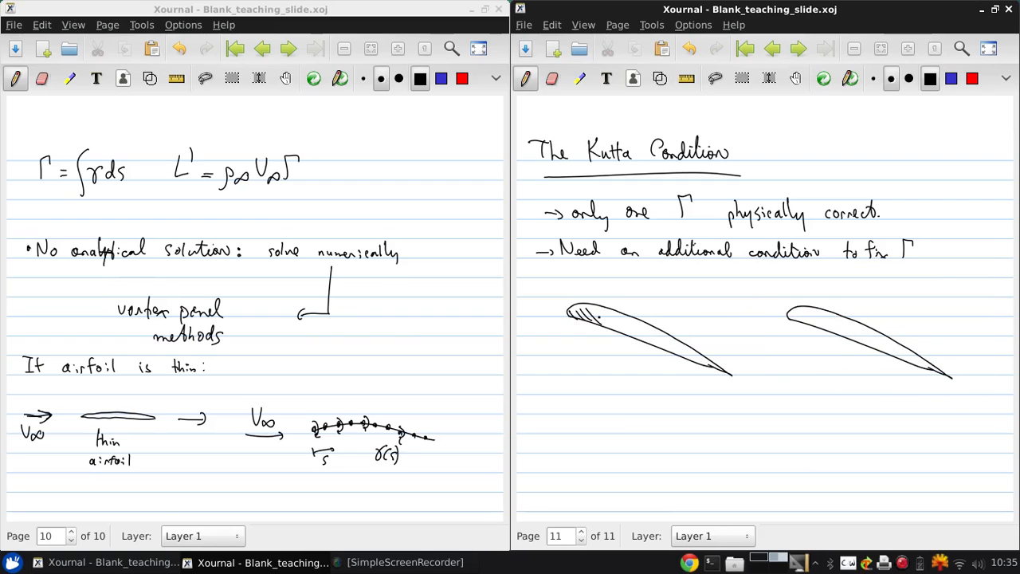
left_click_drag(594, 315, 725, 370)
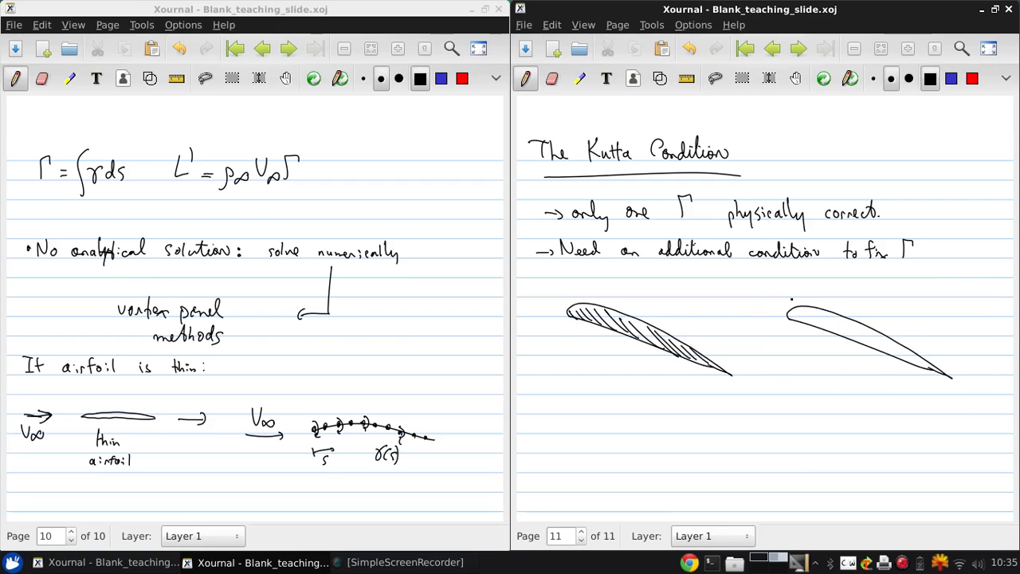
left_click_drag(797, 319, 876, 351)
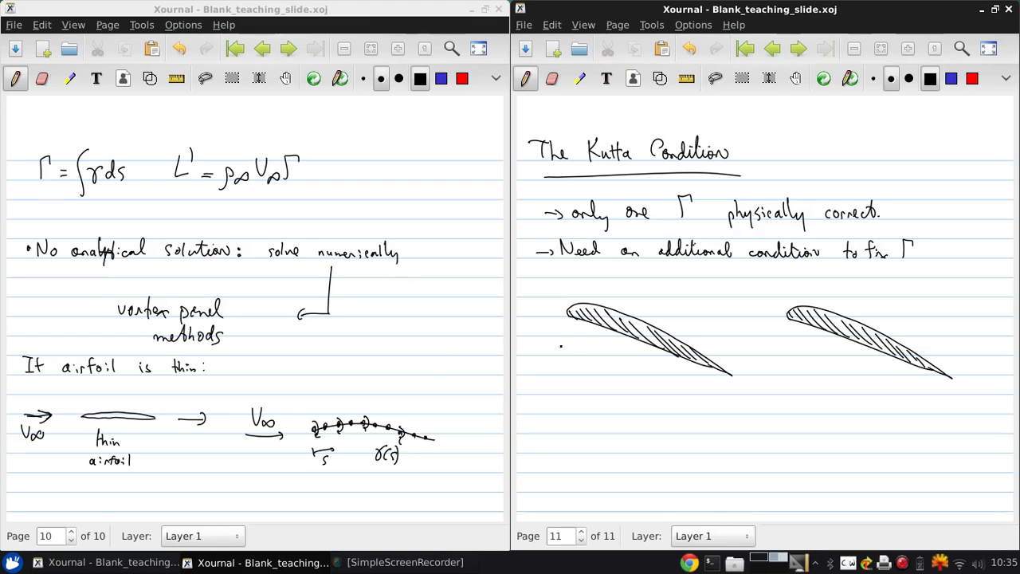
Step: Draw streamlines around the left airfoil, with flow curling around its trailing edge
left_click_drag(533, 372, 588, 325)
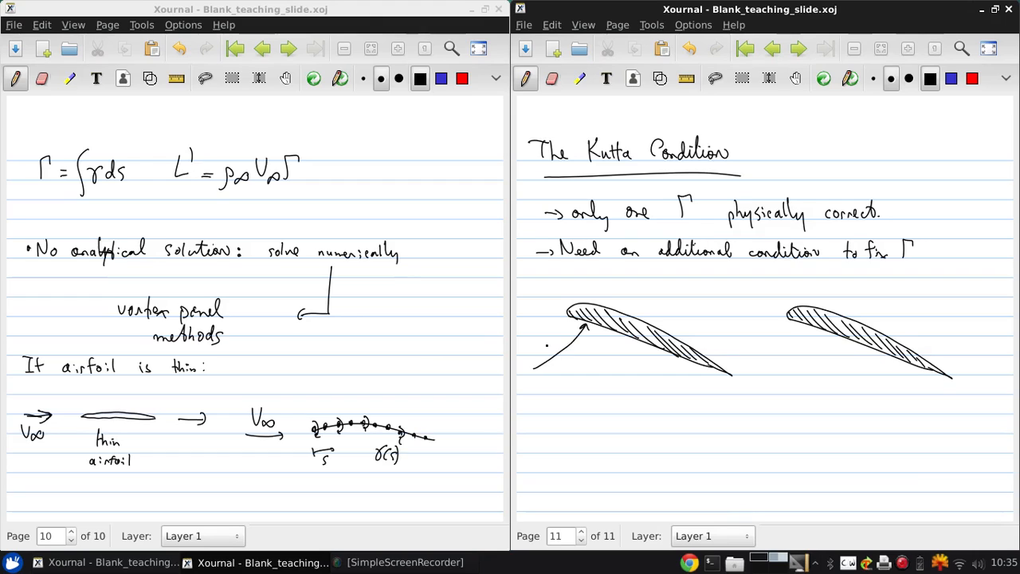
left_click_drag(526, 343, 599, 277)
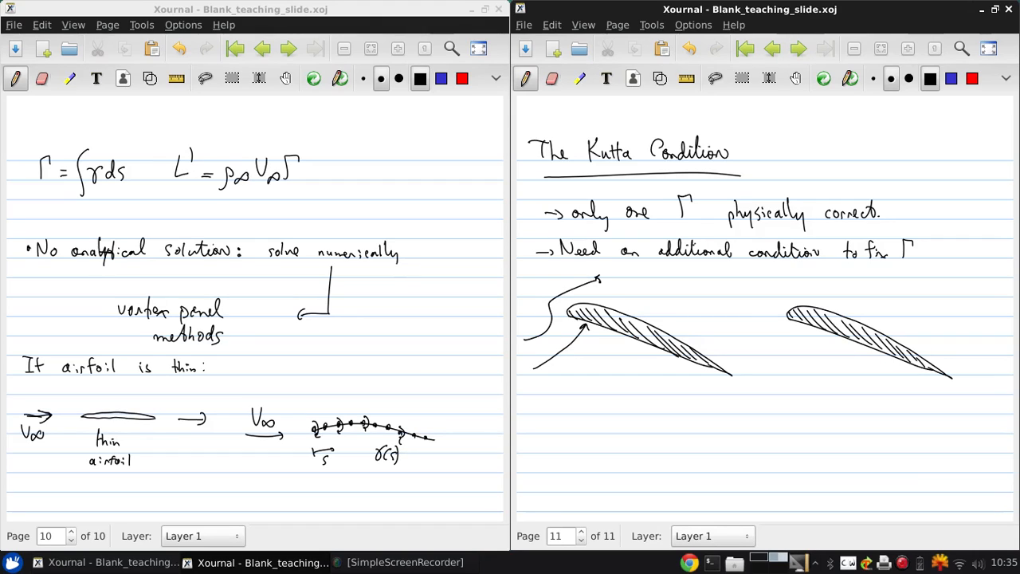
left_click_drag(682, 338, 925, 309)
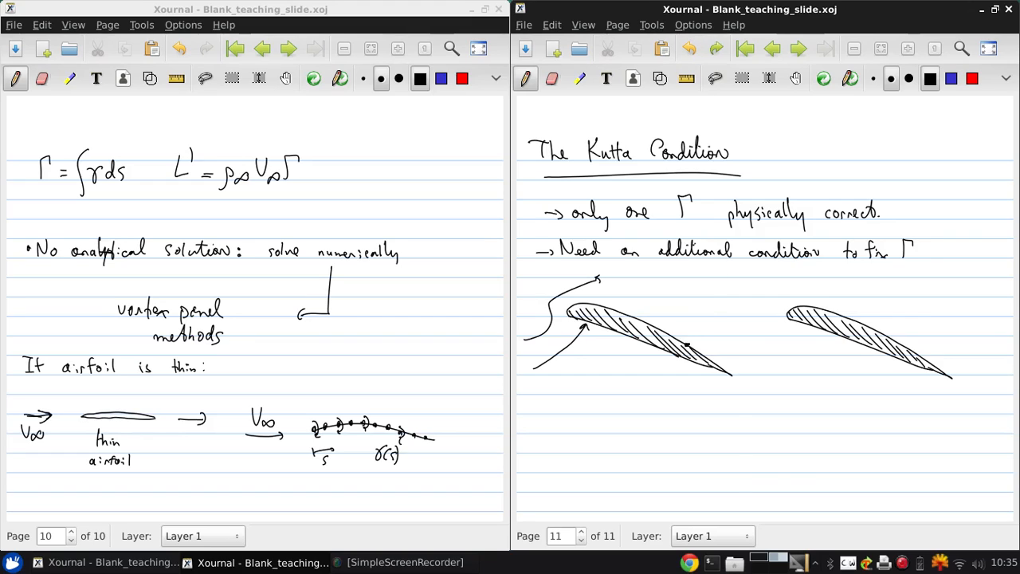
left_click_drag(689, 343, 713, 303)
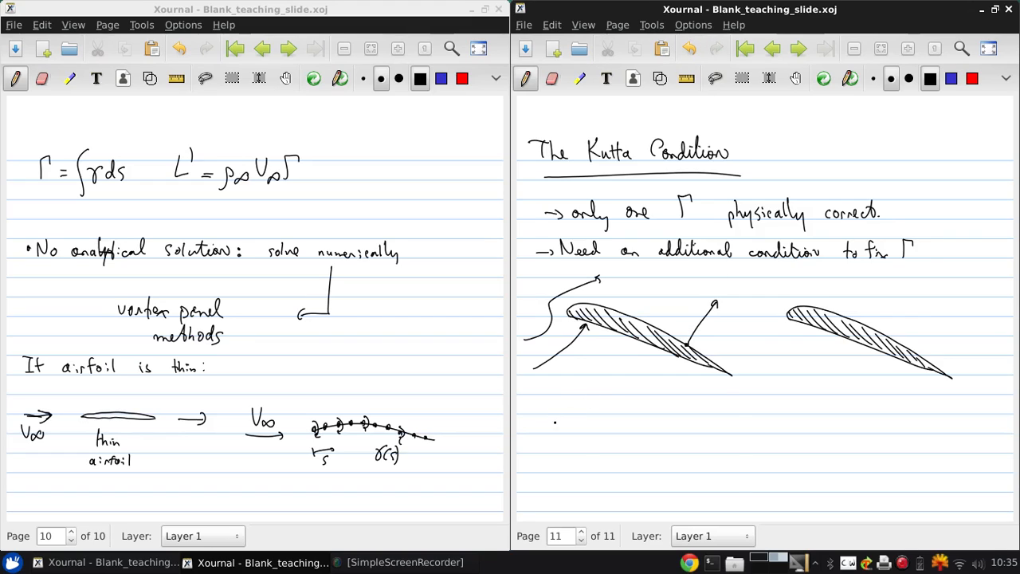
left_click_drag(557, 410, 741, 343)
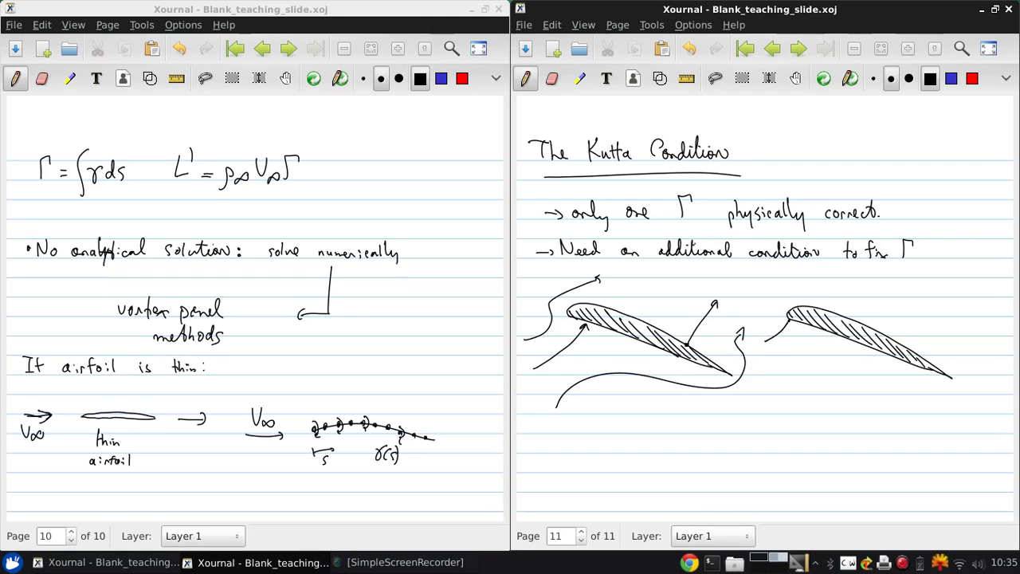
Step: Draw streamlines around the right airfoil leaving its trailing edge smoothly
left_click_drag(760, 307, 777, 335)
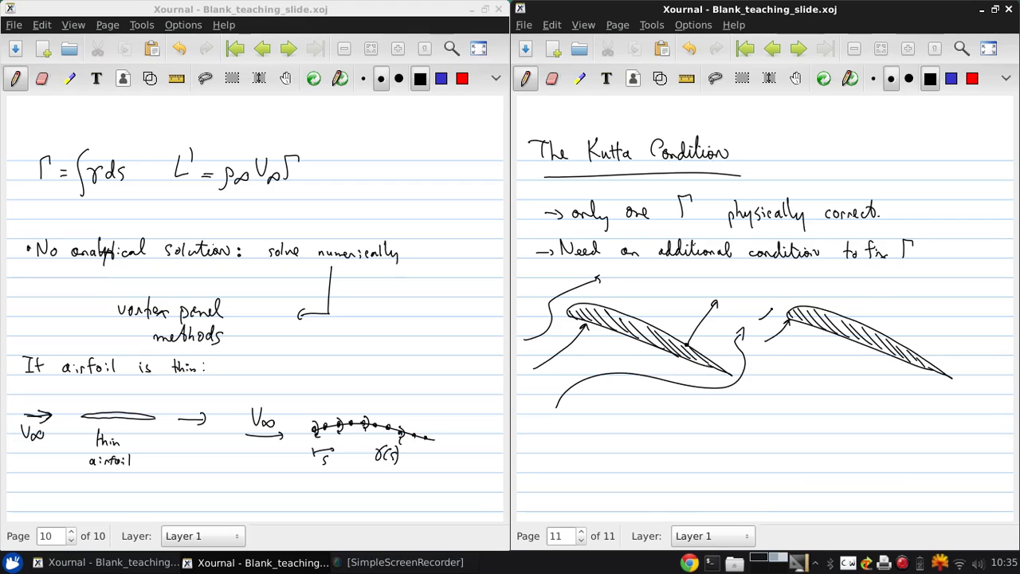
left_click_drag(773, 311, 940, 325)
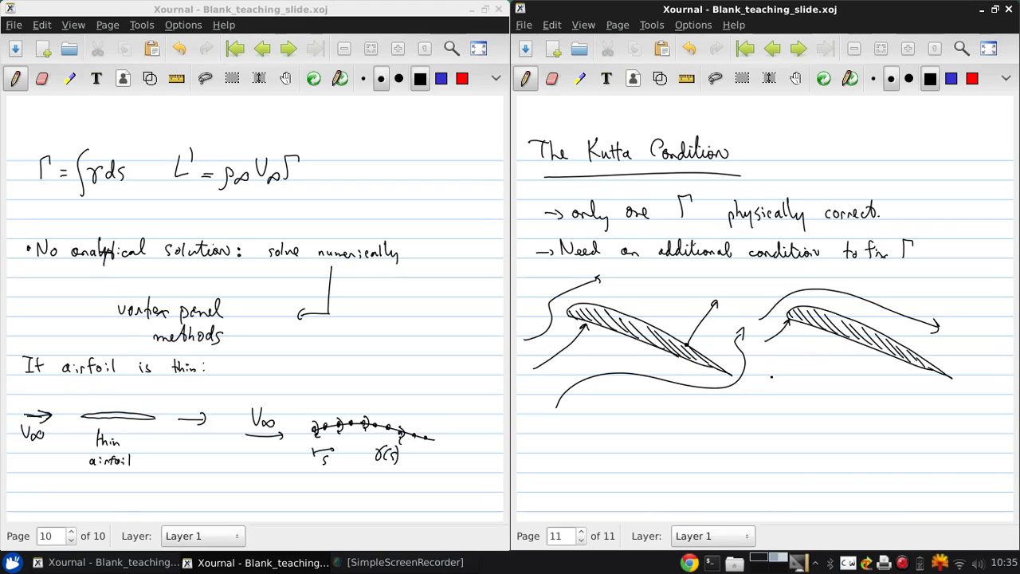
left_click_drag(769, 379, 924, 402)
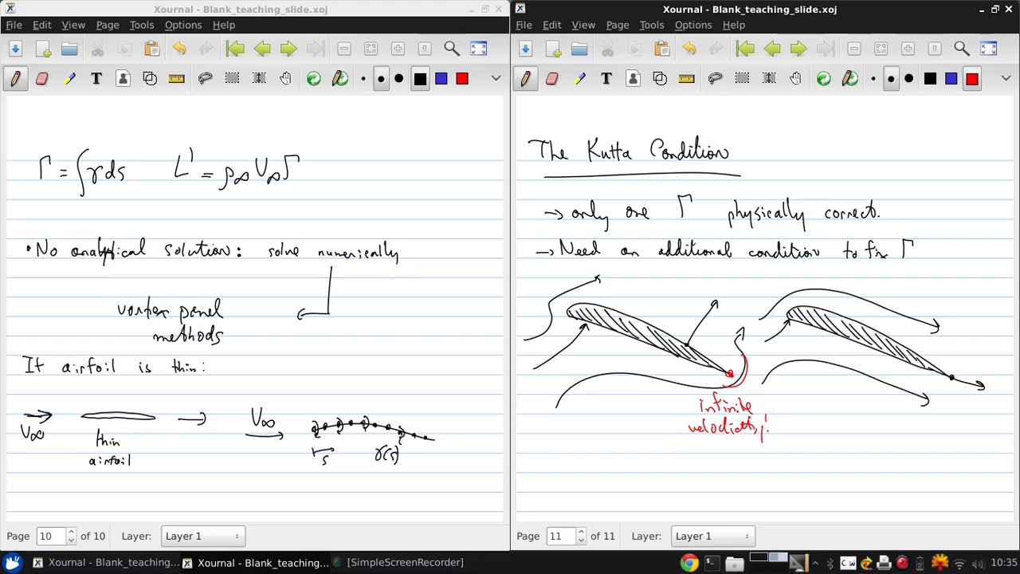
Step: Circle the right airfoil in red and note 'correct value of Γ gives flow smoothly'
left_click(671, 449)
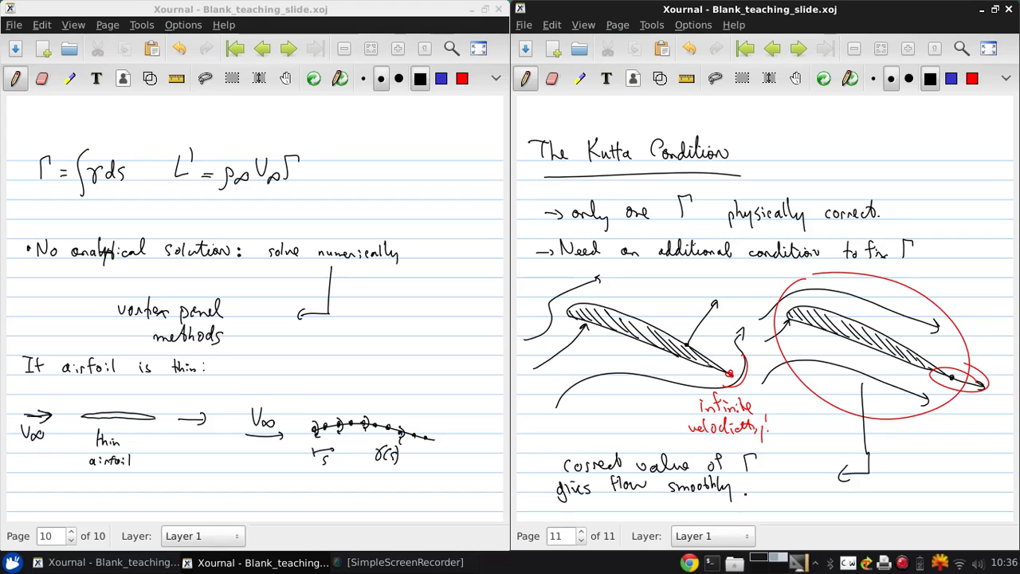
Step: Extend the note with 'leaving TE → Kutta condition' and write γ(TE)=V1−V2=0 below
type("leaving")
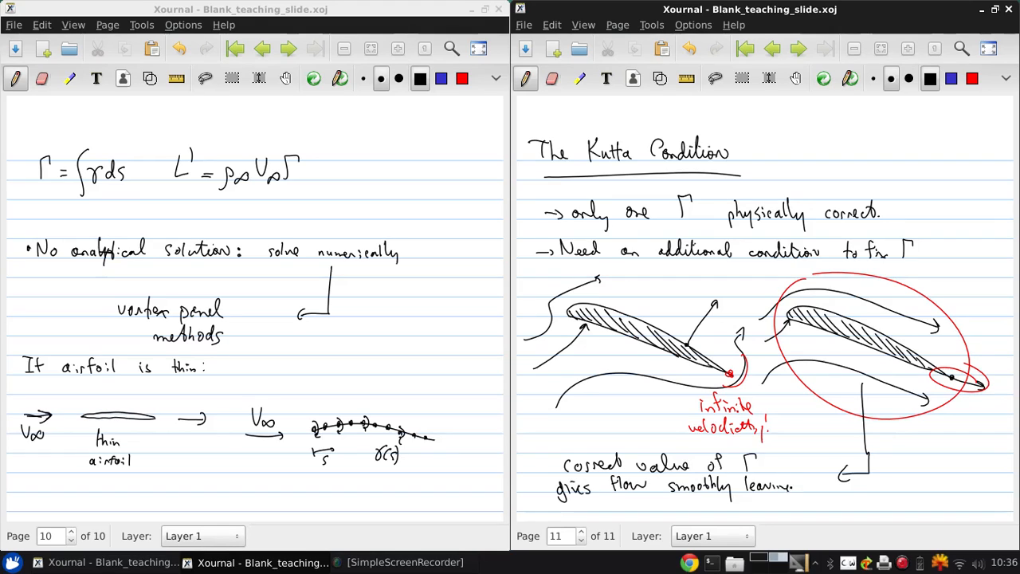
type("TE")
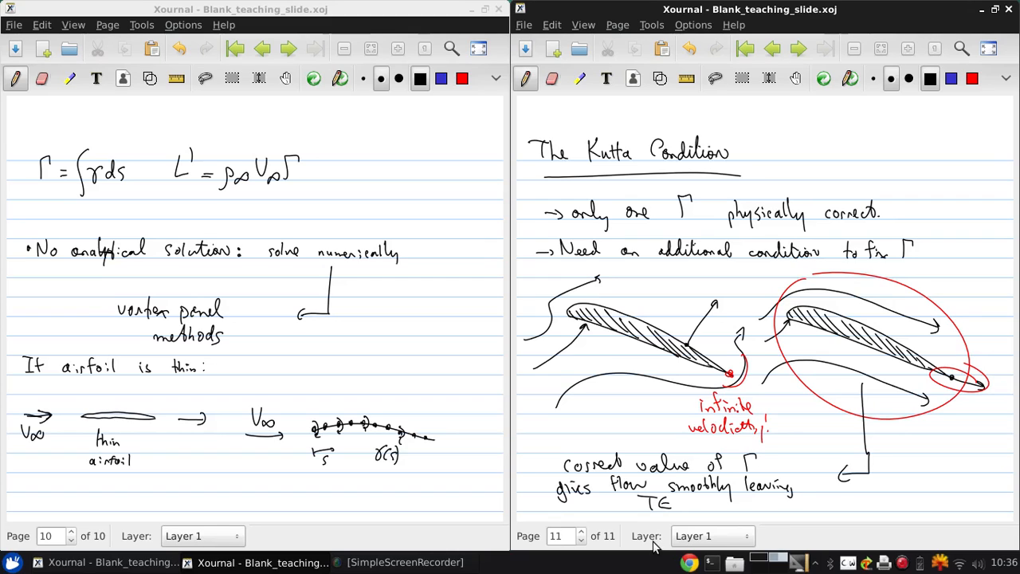
left_click_drag(685, 506, 805, 500)
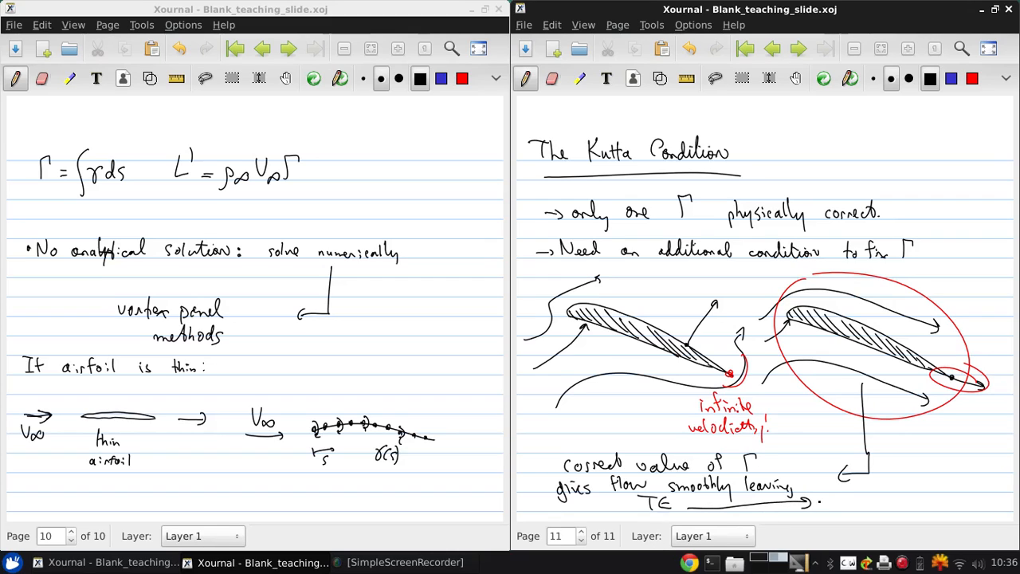
type("Kutta condition")
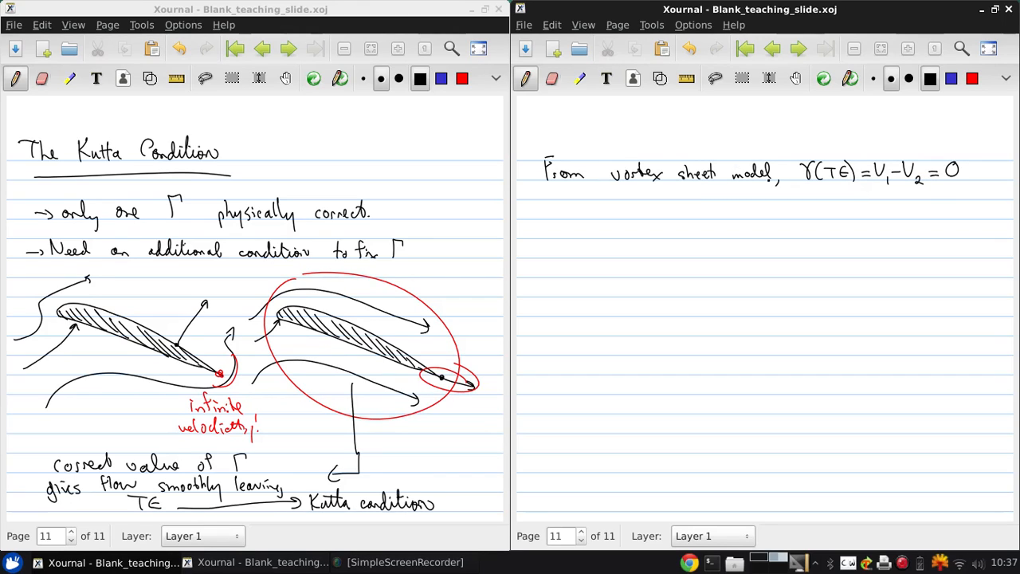
Step: Write the boxed result 'γ(TE) = 0, Kutta condition' beneath the vortex sheet equation
left_click_drag(721, 211, 729, 231)
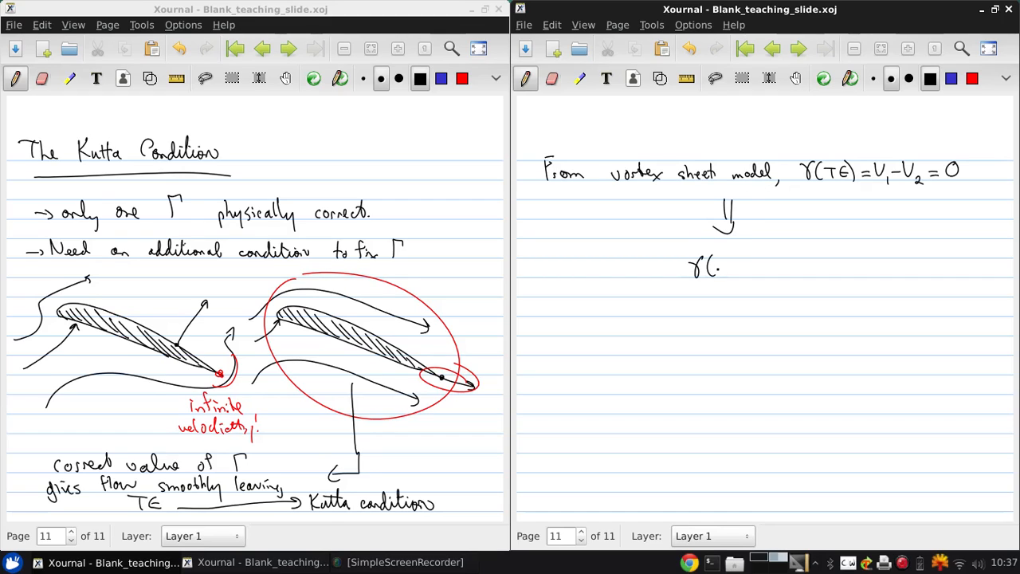
type("TE).")
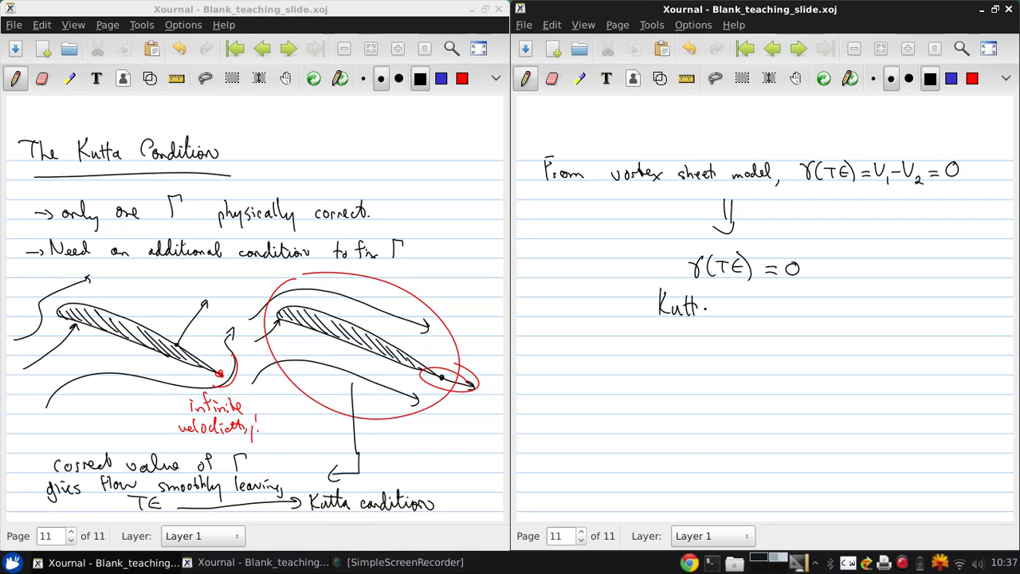
left_click_drag(704, 309, 777, 309)
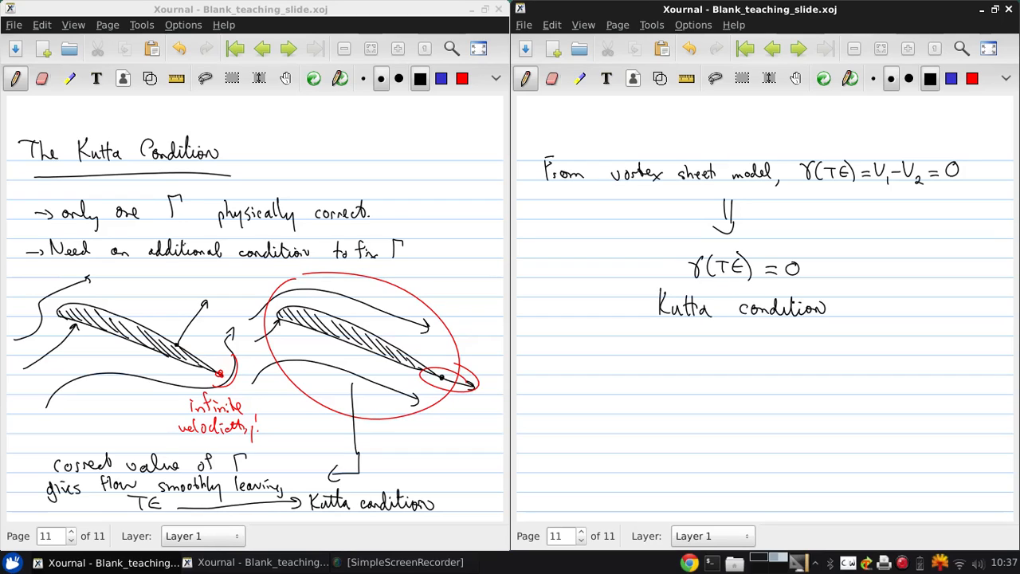
left_click_drag(630, 255, 861, 339)
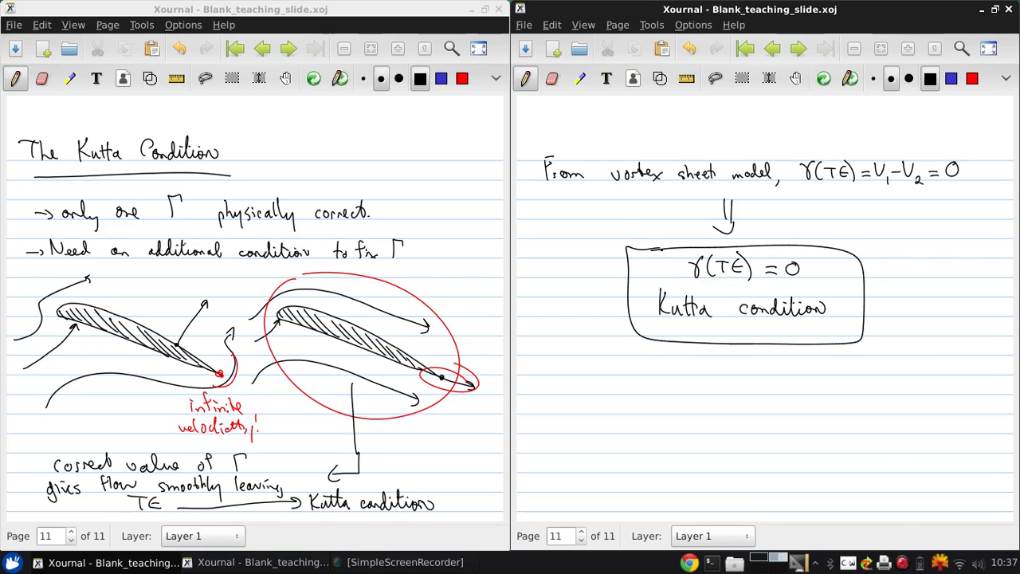
left_click(523, 364)
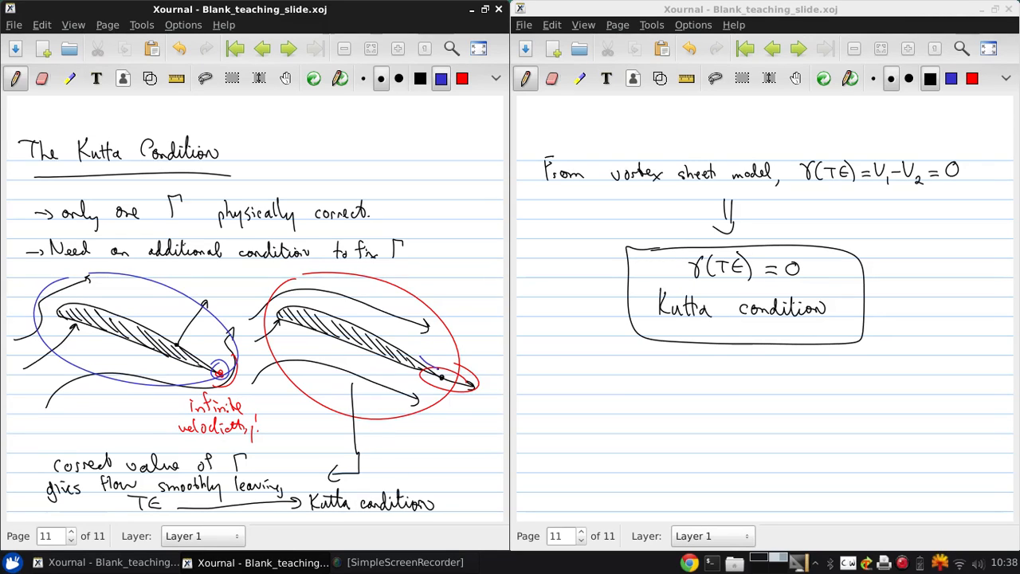
Step: Add a blue stroke tracing the smooth flow at the right airfoil's trailing edge
left_click_drag(370, 363, 458, 386)
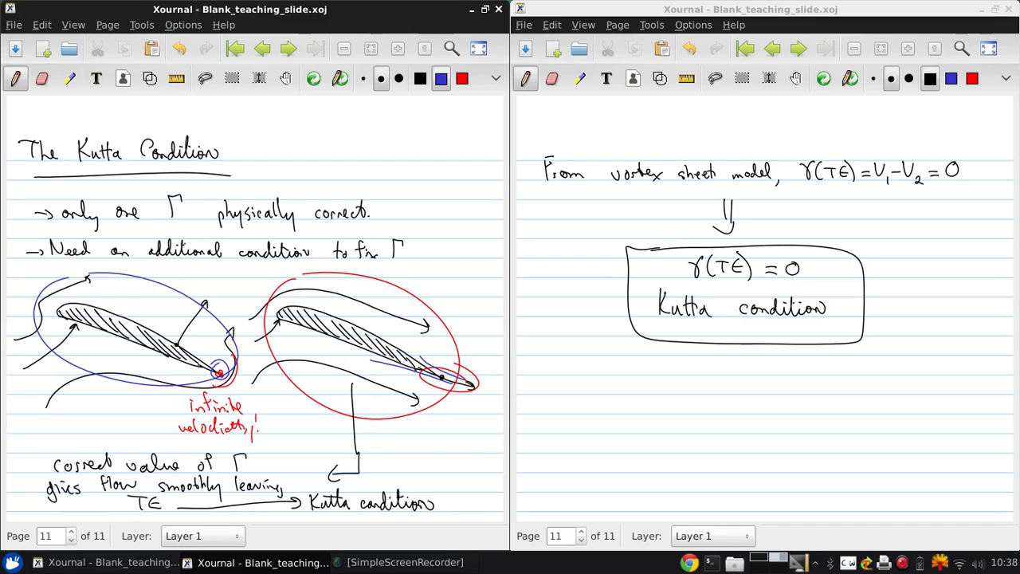
left_click(471, 429)
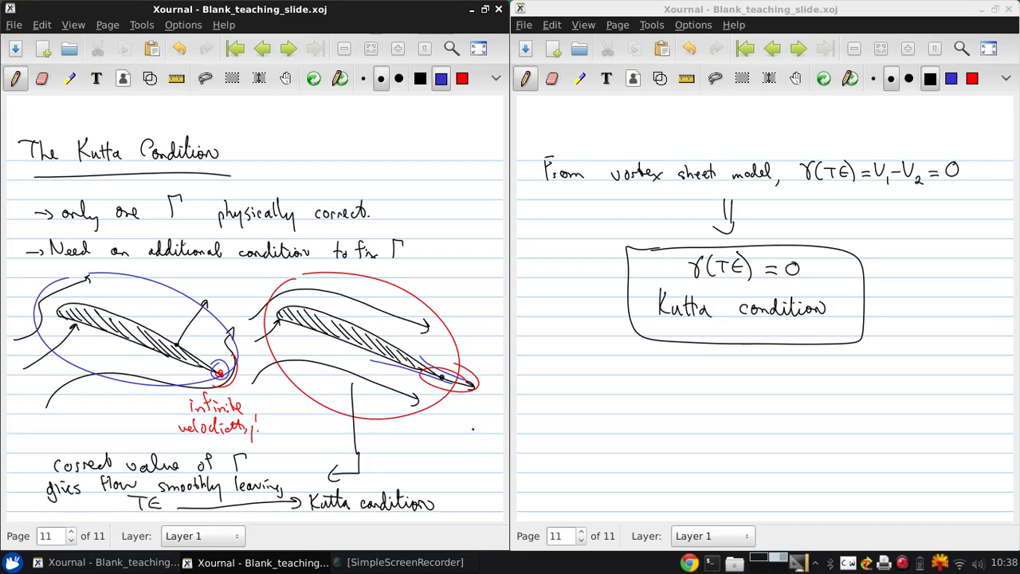